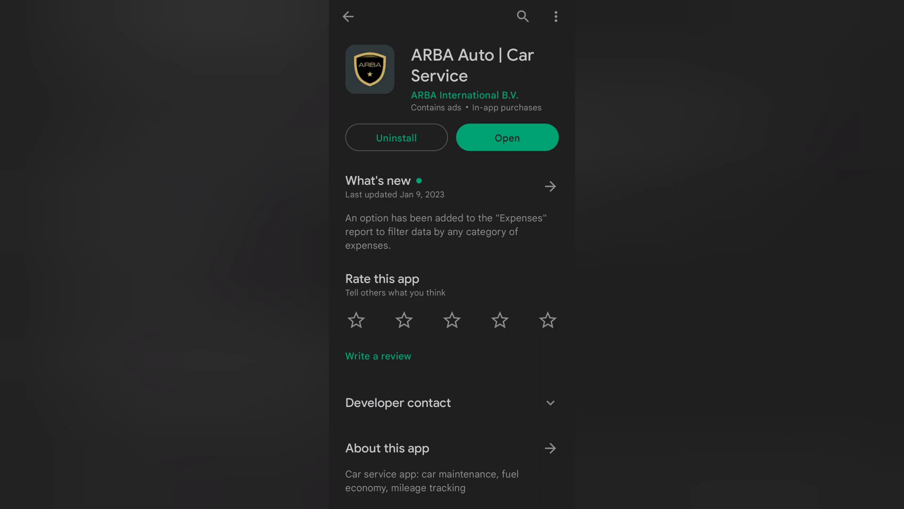
Scroll the ARBA Auto Play Store listing toward the Open button and profile setup.
scroll("down", 3)
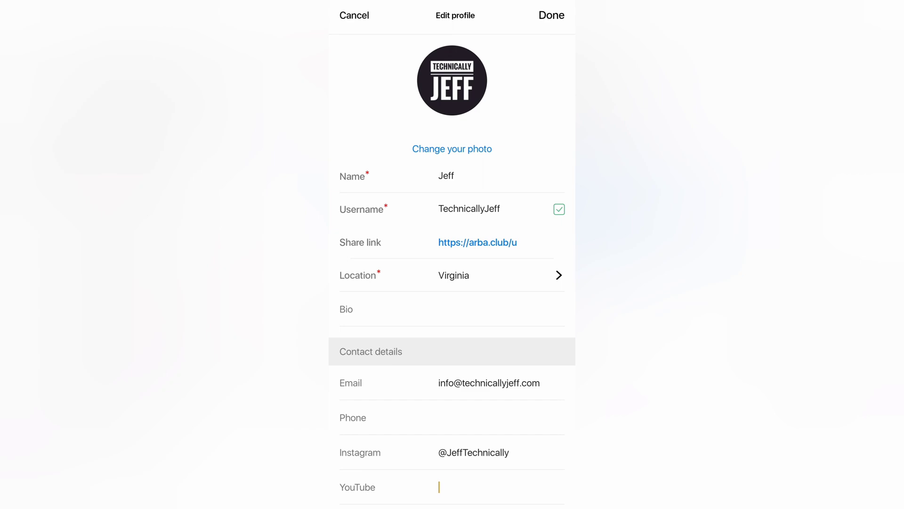
Save the edited profile for Jeff in Virginia with the Pacifica and Model Y listed.
left_click(552, 15)
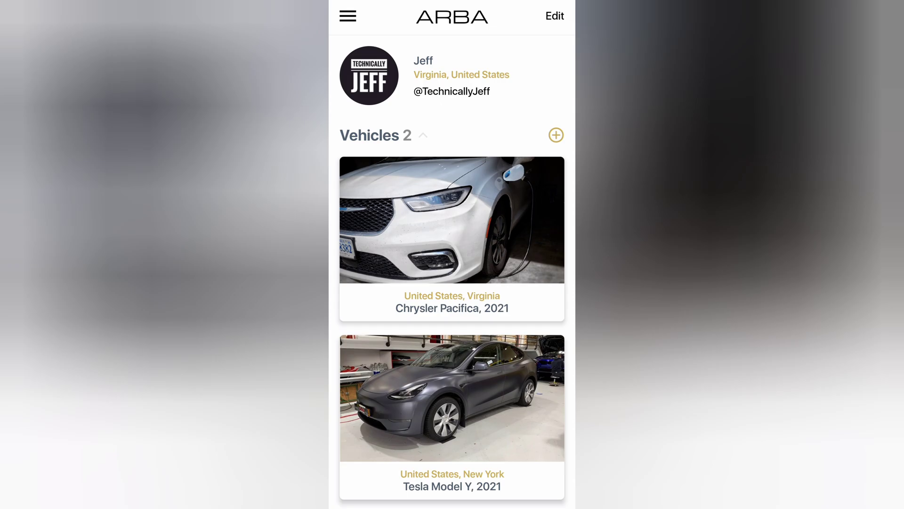
left_click(556, 135)
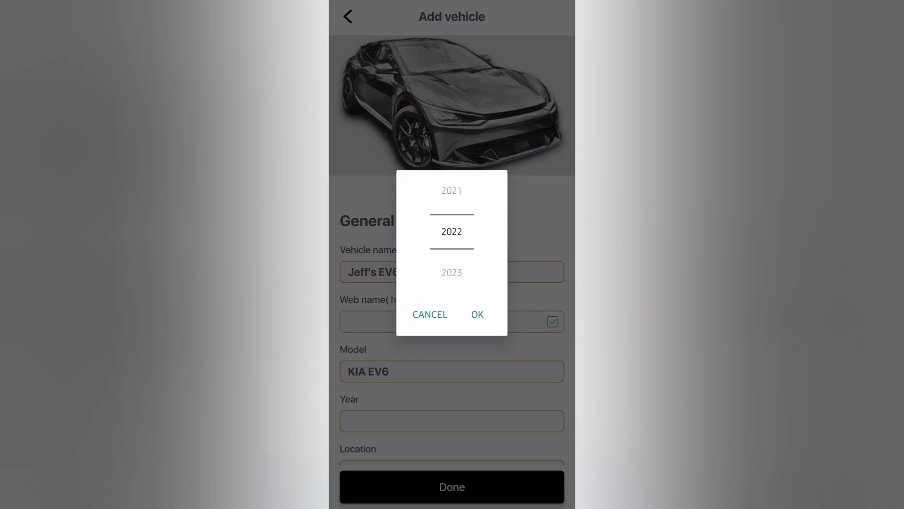
left_click(477, 314)
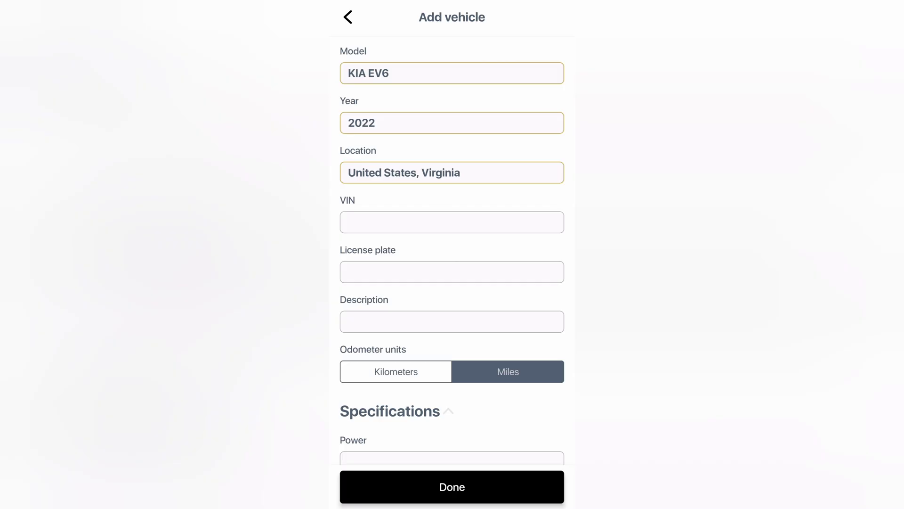
type("UAP2139")
type("320")
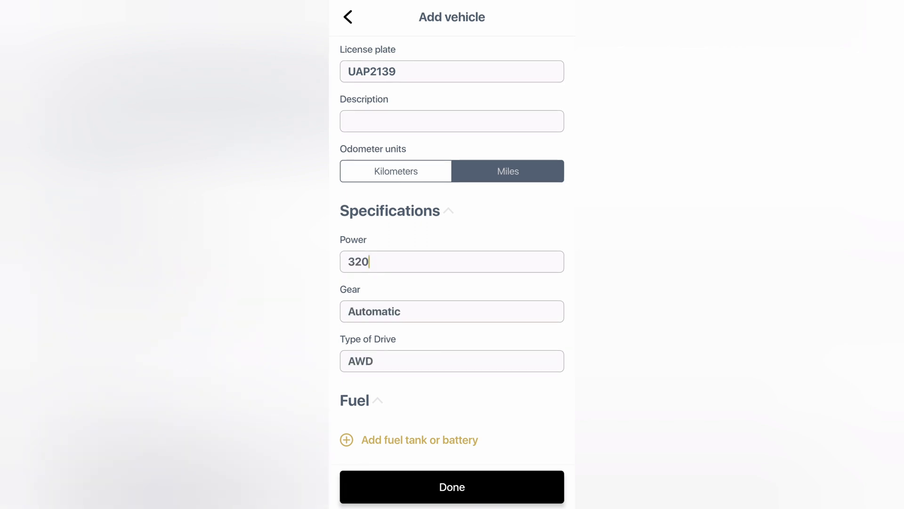
left_click(407, 440)
type("77")
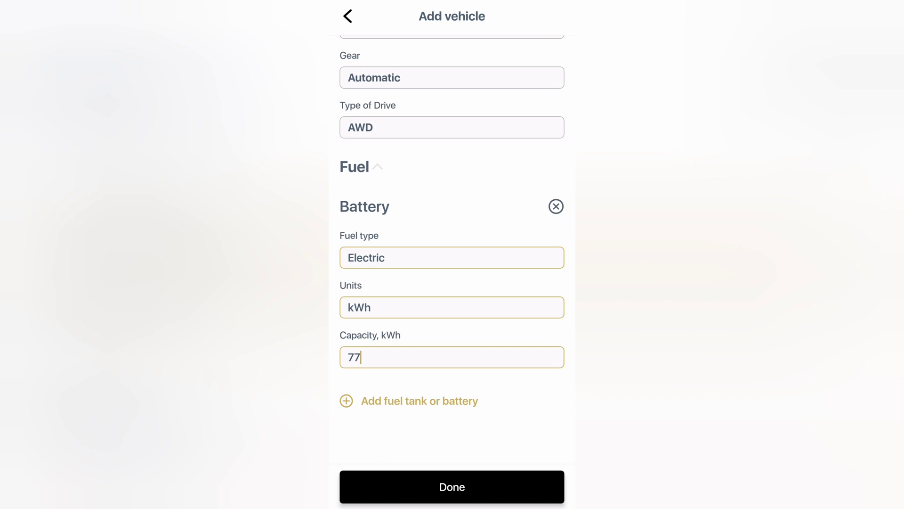
left_click(452, 486)
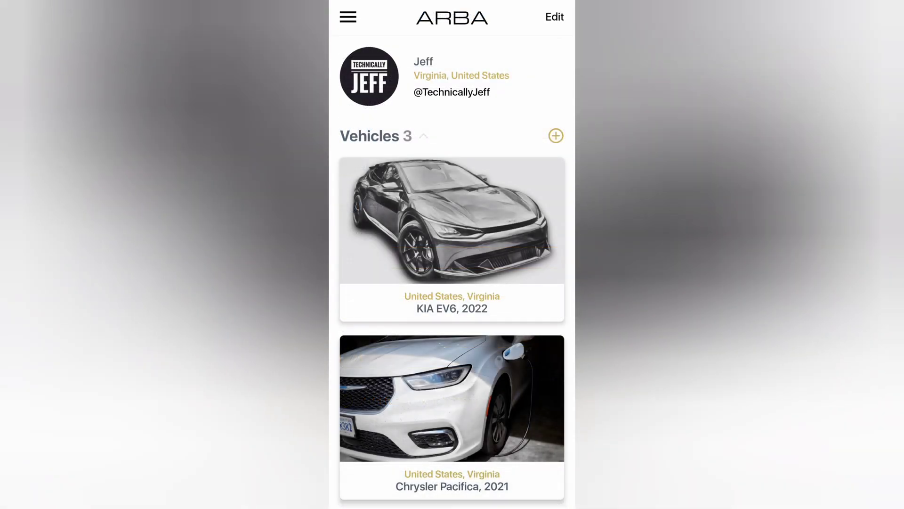
Go to the KIA EV6 page and bring up its add-record menu.
left_click(452, 222)
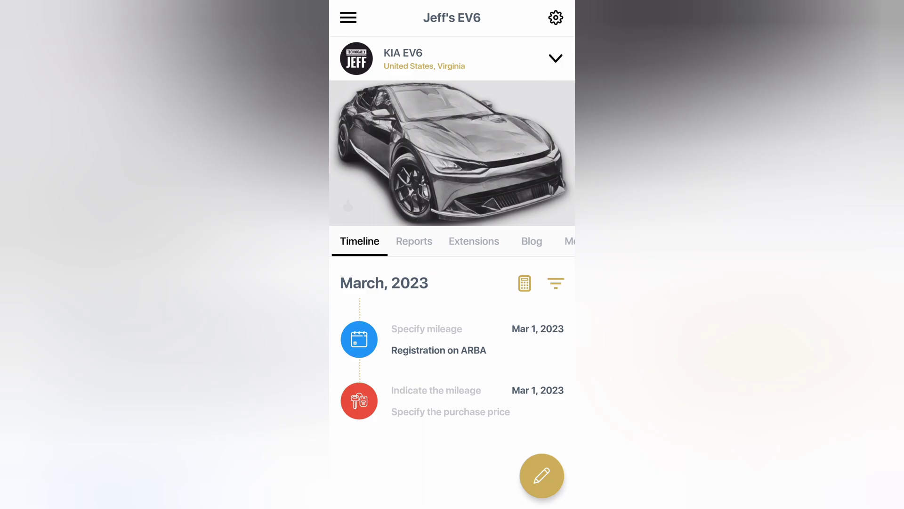
left_click(541, 475)
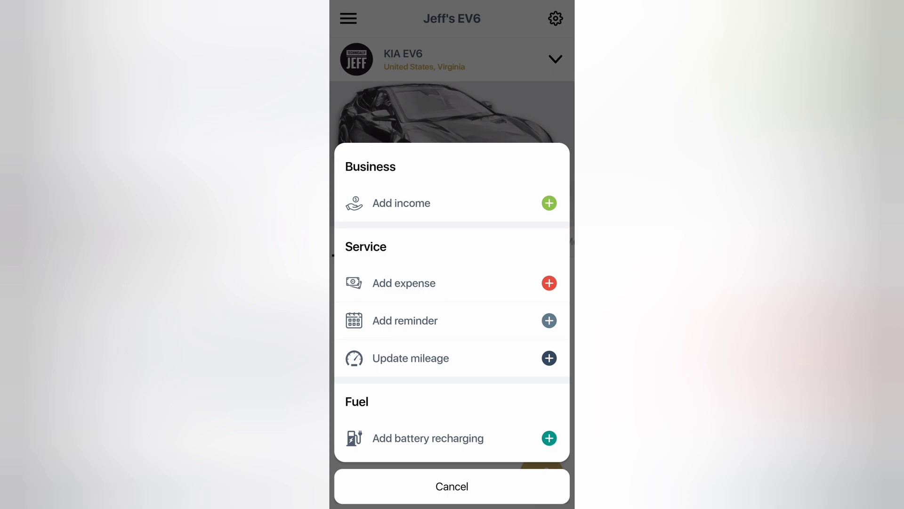
Create a Scheduled maintenance reminder every 9 months or 8,000 mi, notifying 14 days or 100 mi early.
left_click(405, 320)
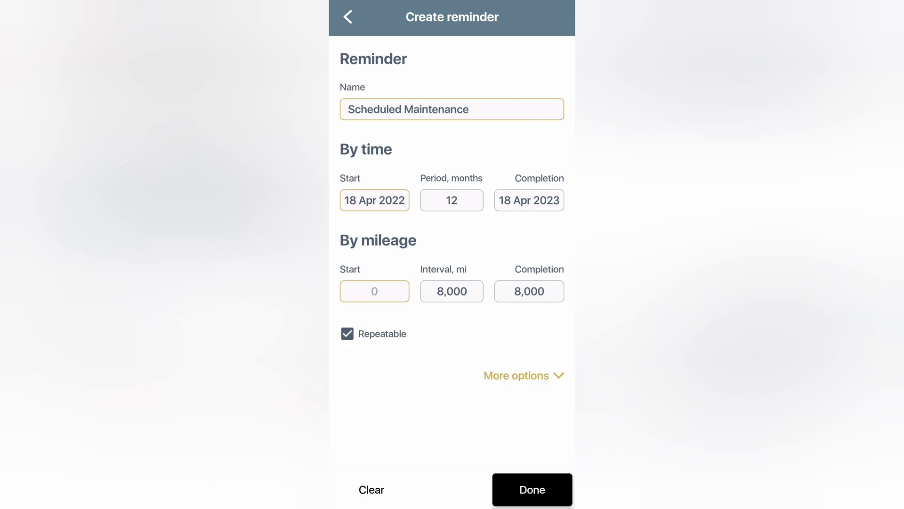
left_click(516, 374)
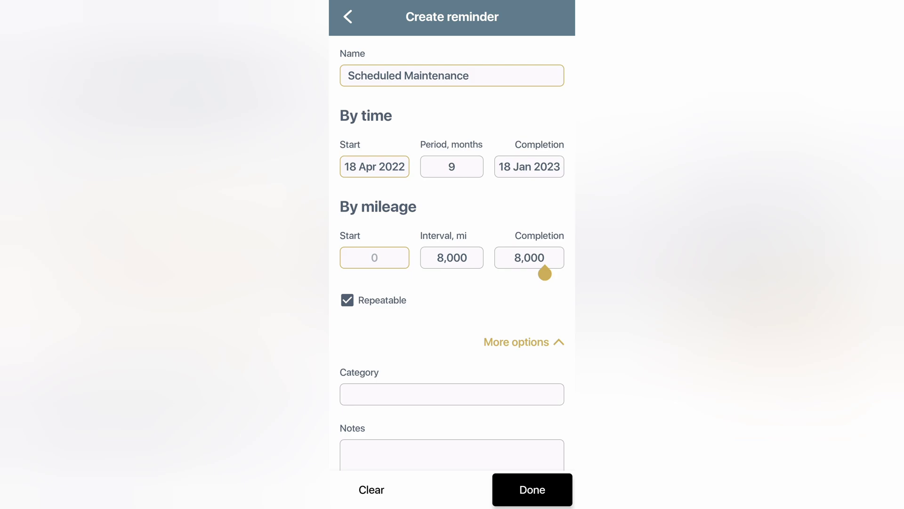
scroll("down", 3)
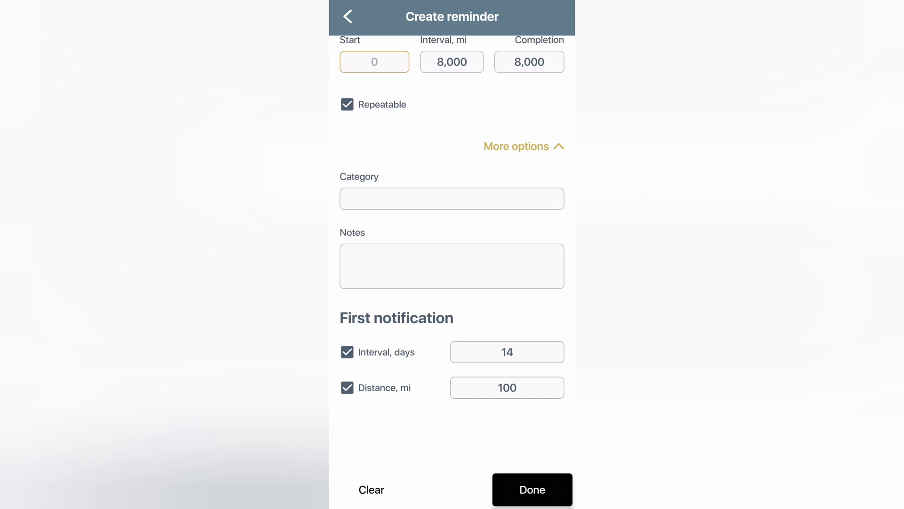
left_click(347, 16)
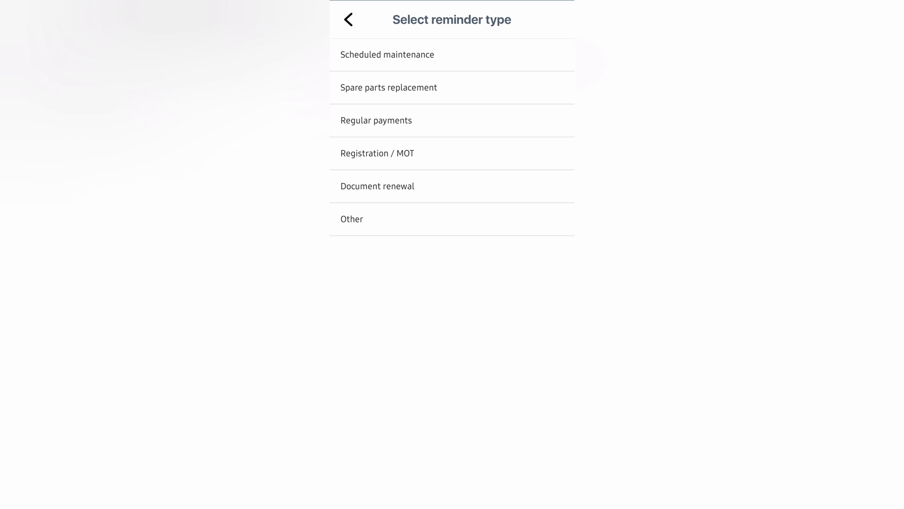
left_click(387, 55)
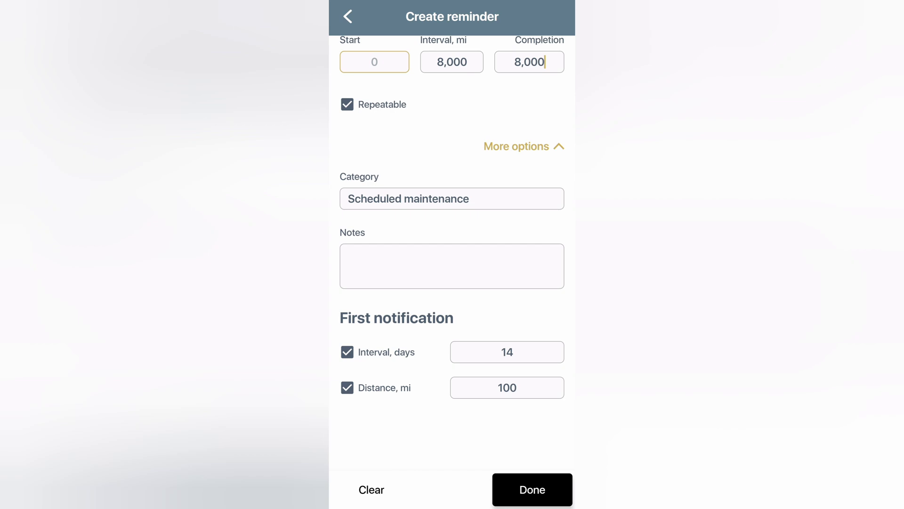
left_click(532, 502)
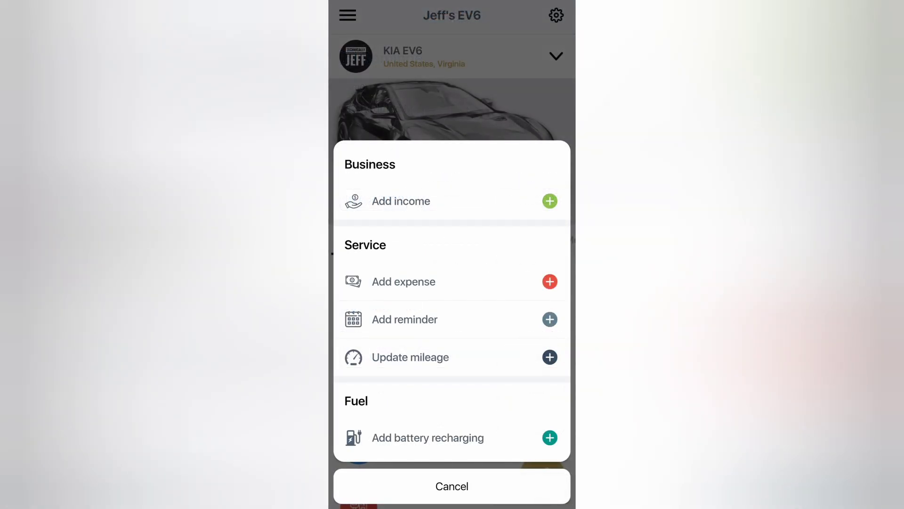
left_click(403, 282)
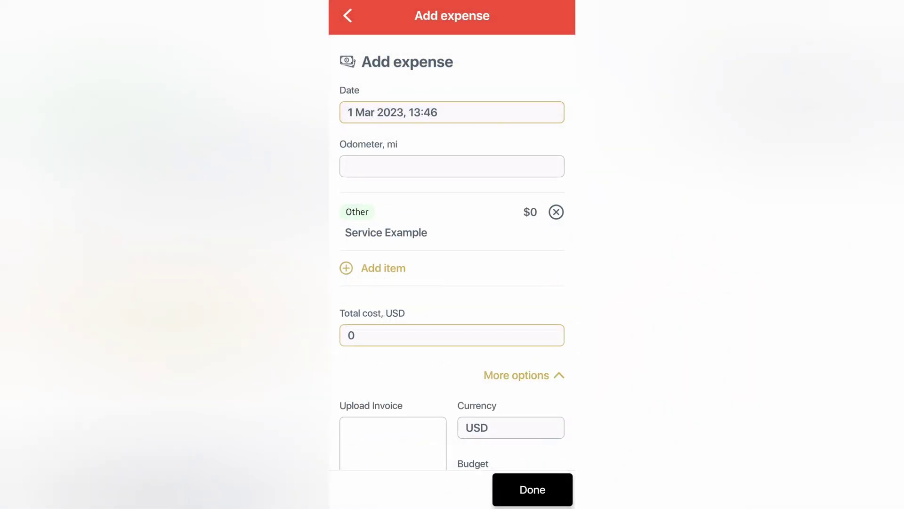
scroll("down", 3)
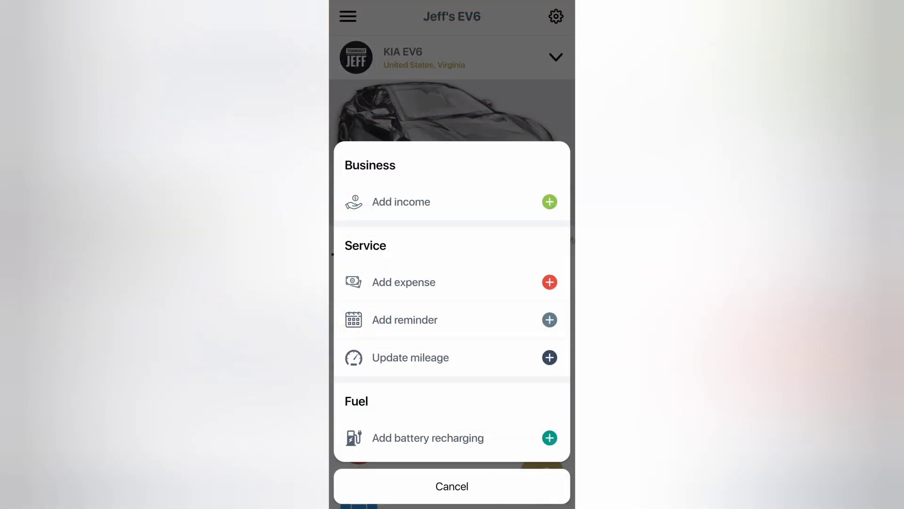
Update the EV6 odometer to 12,050 miles.
left_click(411, 357)
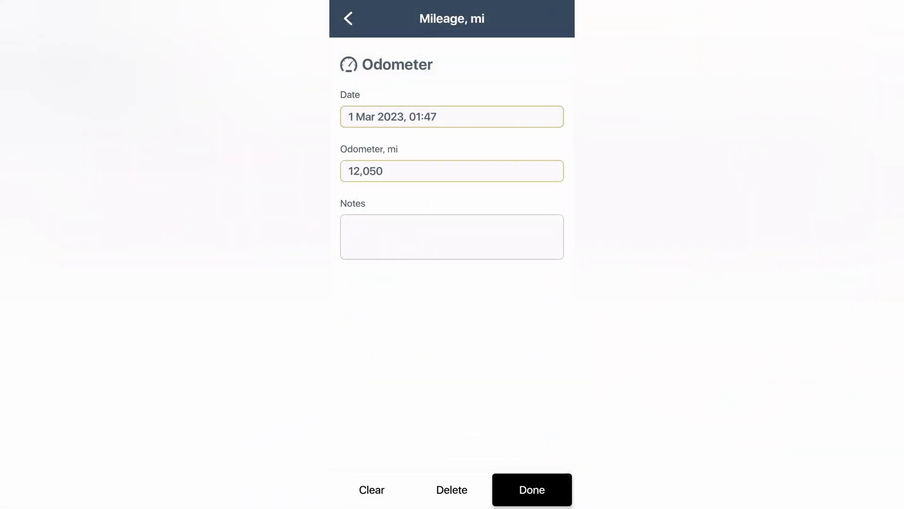
left_click(531, 503)
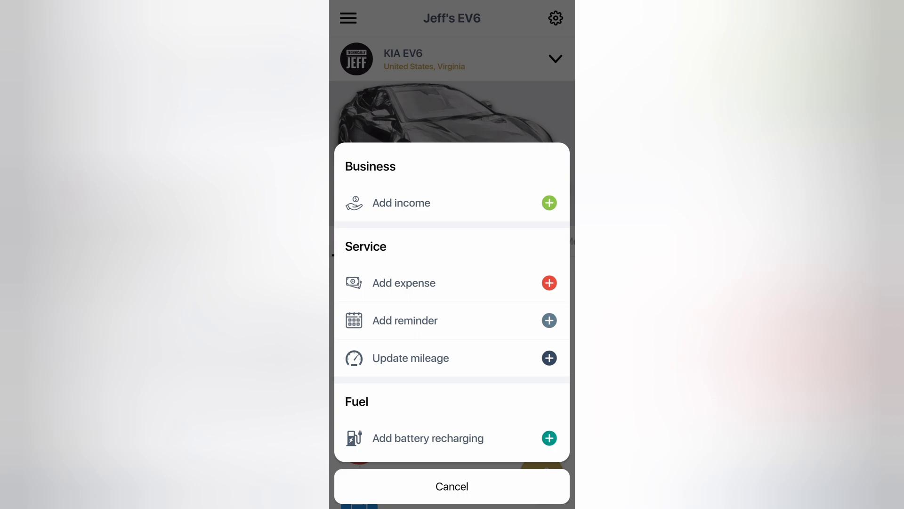
Log an EV6 recharge of 21.8 kWh, $81.1 total at 80% level, then return to the garage.
left_click(428, 438)
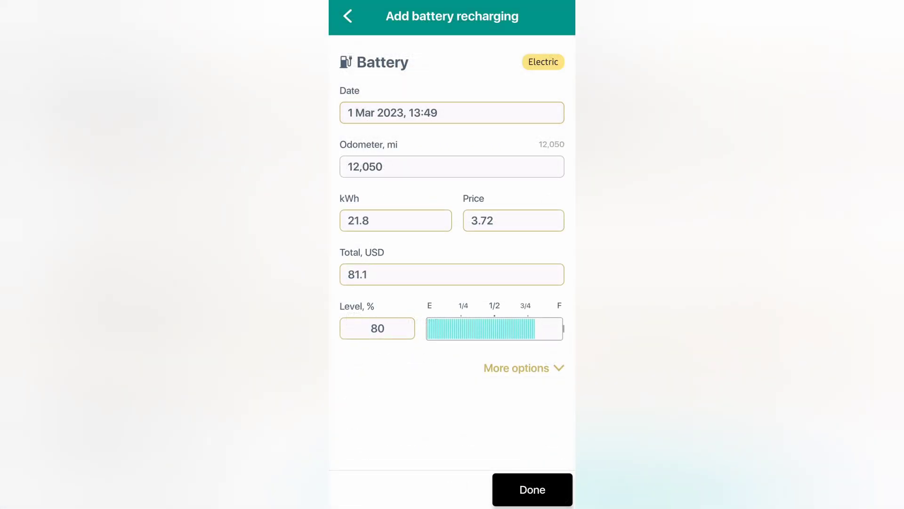
left_click(516, 368)
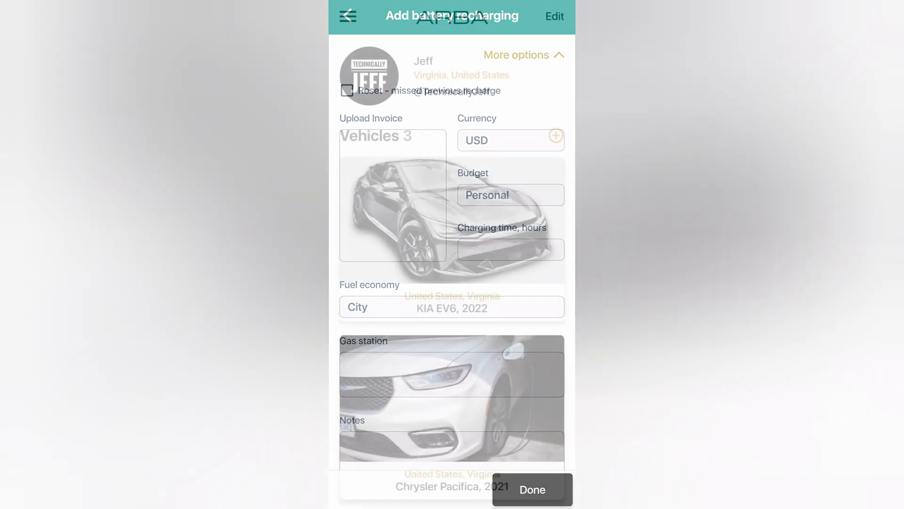
left_click(532, 490)
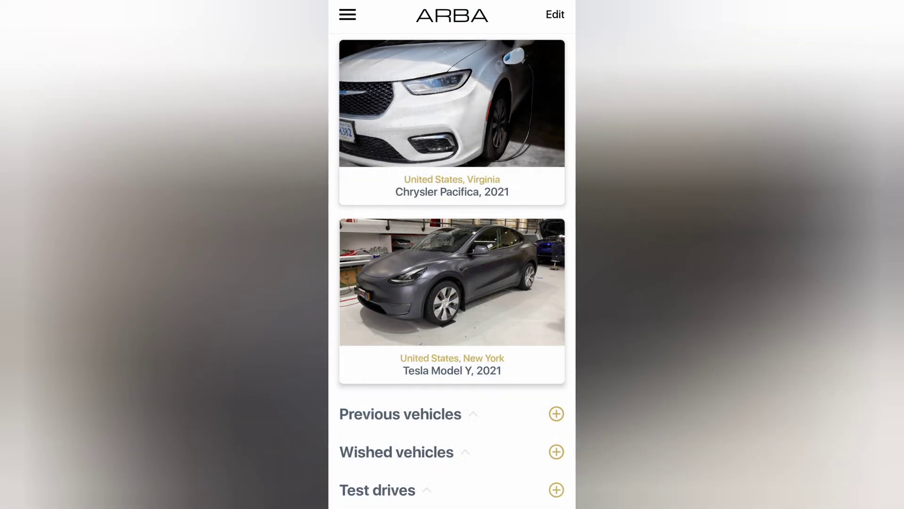
Browse the Tesla Model Y timeline, then show its February 2023 report (271 mi, $1,387.68).
left_click(451, 287)
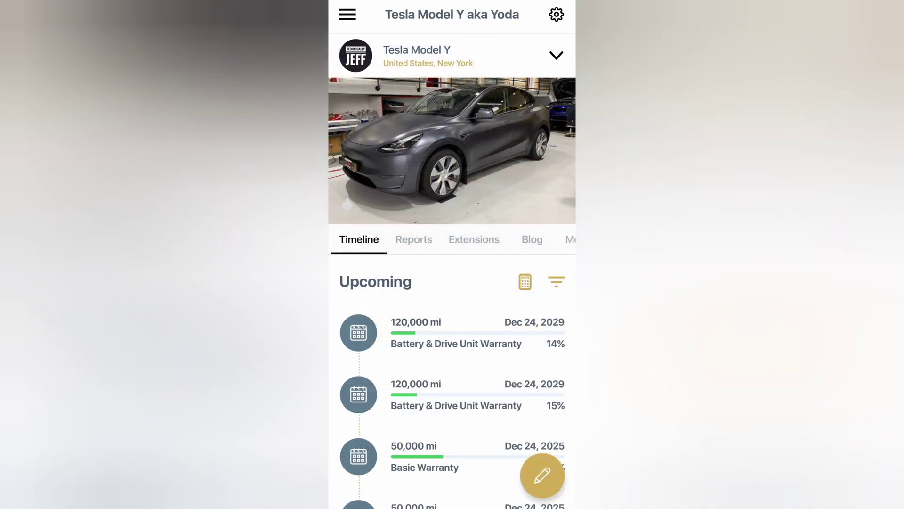
scroll("down", 3)
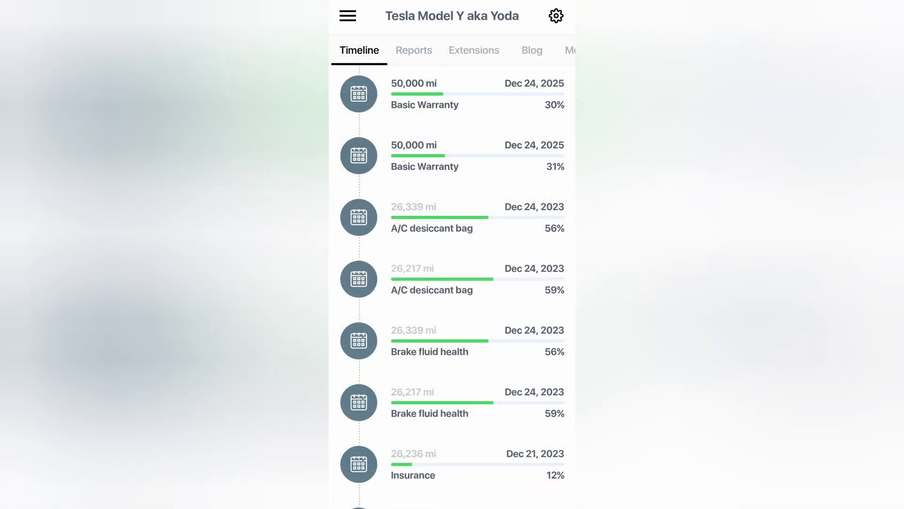
scroll("down", 3)
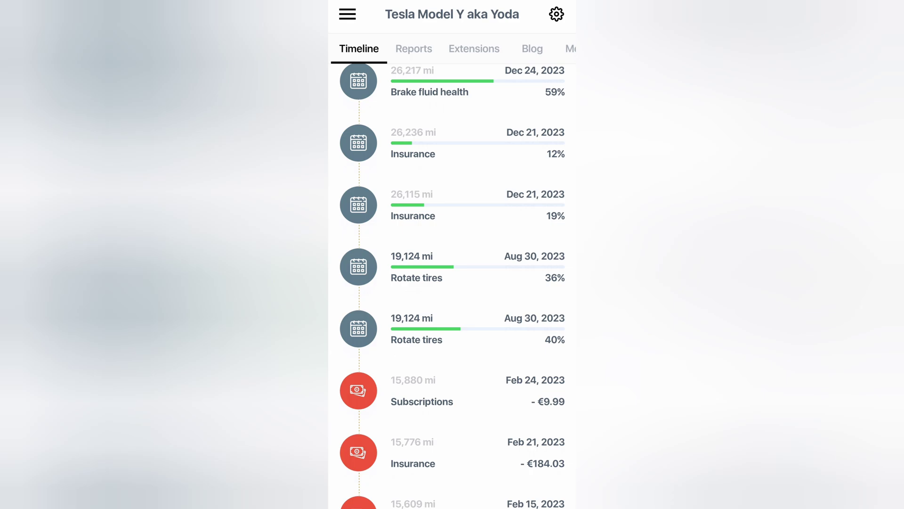
scroll("down", 3)
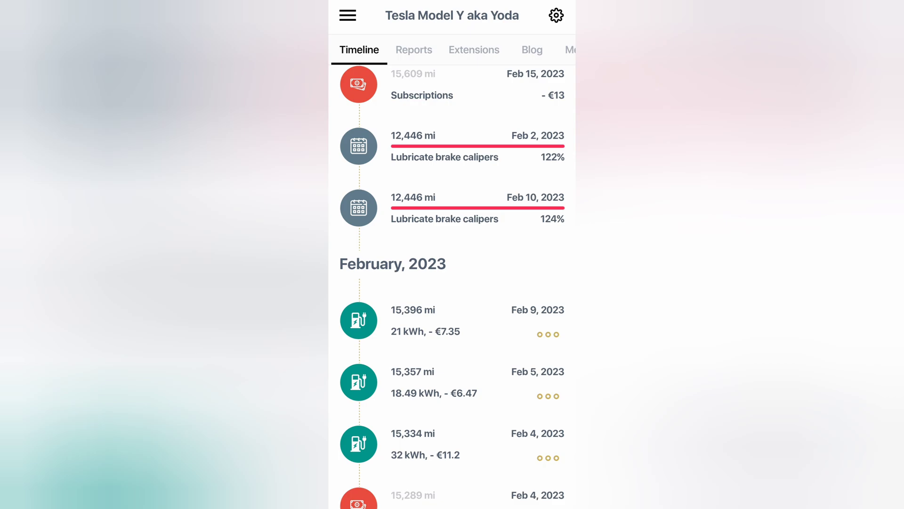
scroll("down", 3)
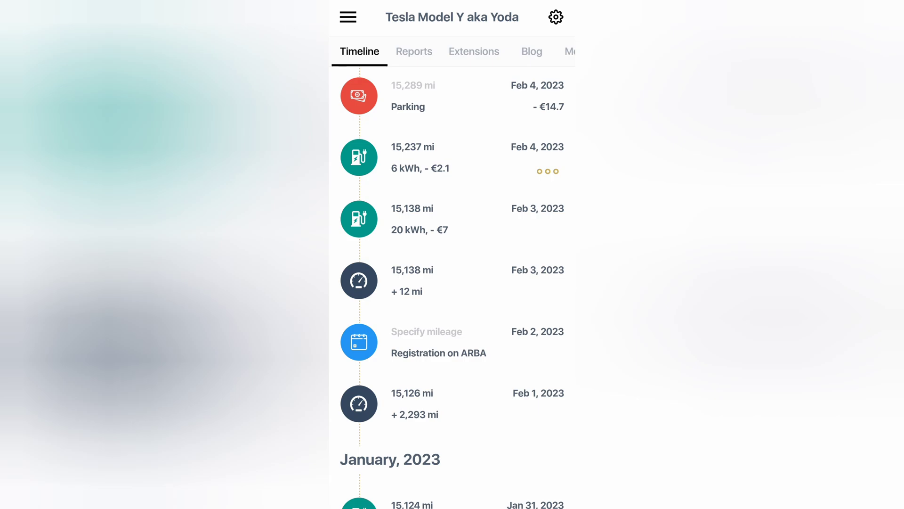
scroll("down", 3)
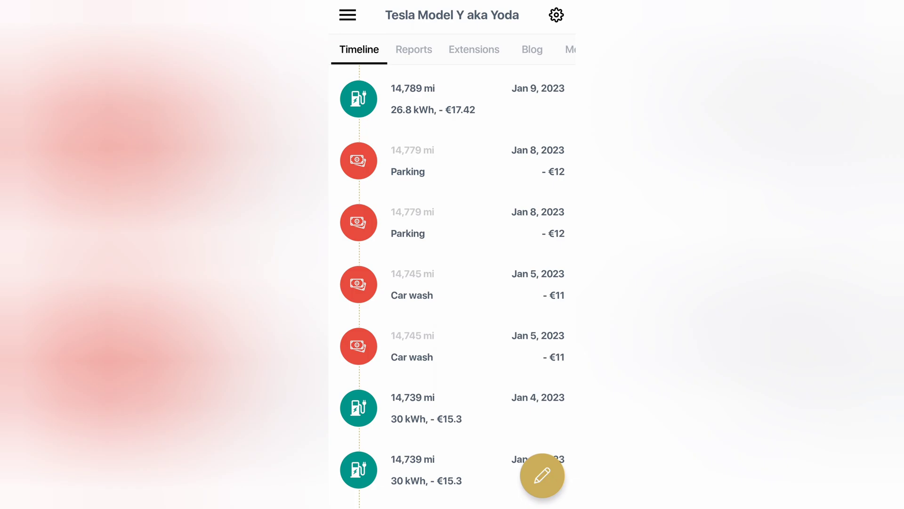
left_click(414, 49)
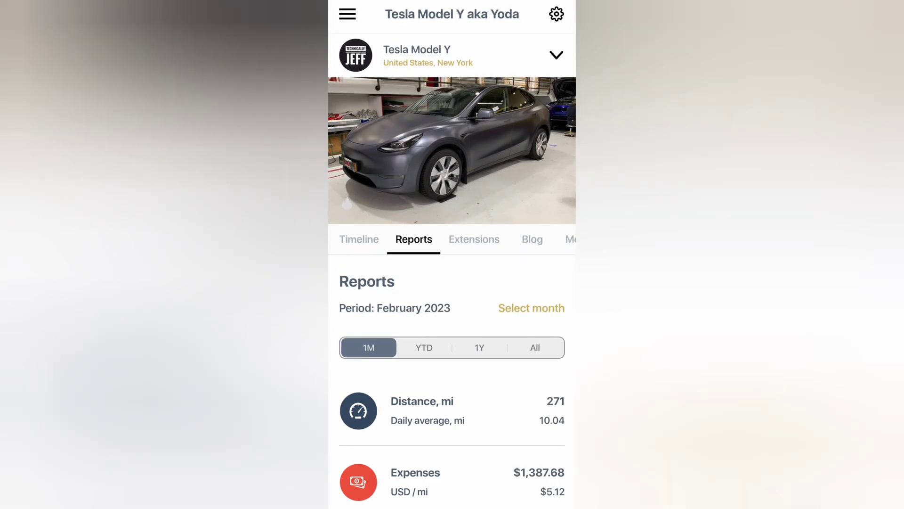
View the Model Y distance chart with mileage forecast and 1Y range, then return to reports.
scroll("down", 3)
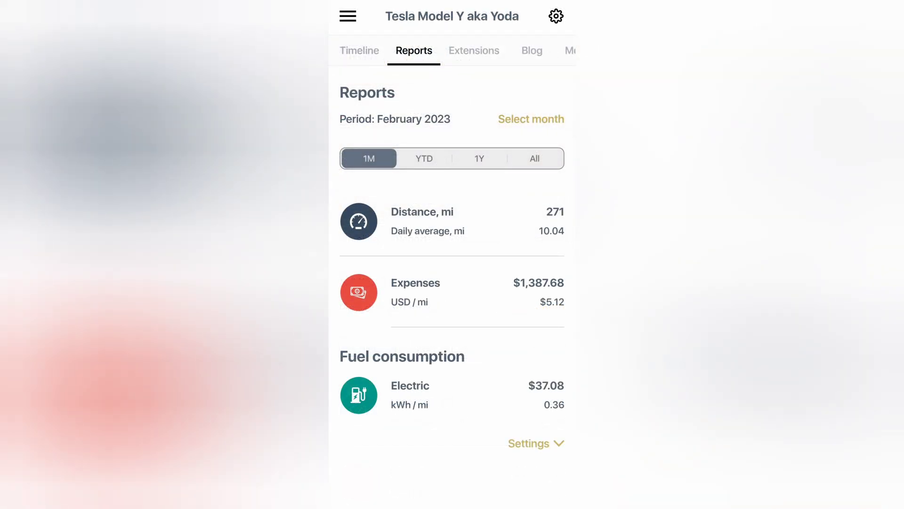
left_click(479, 159)
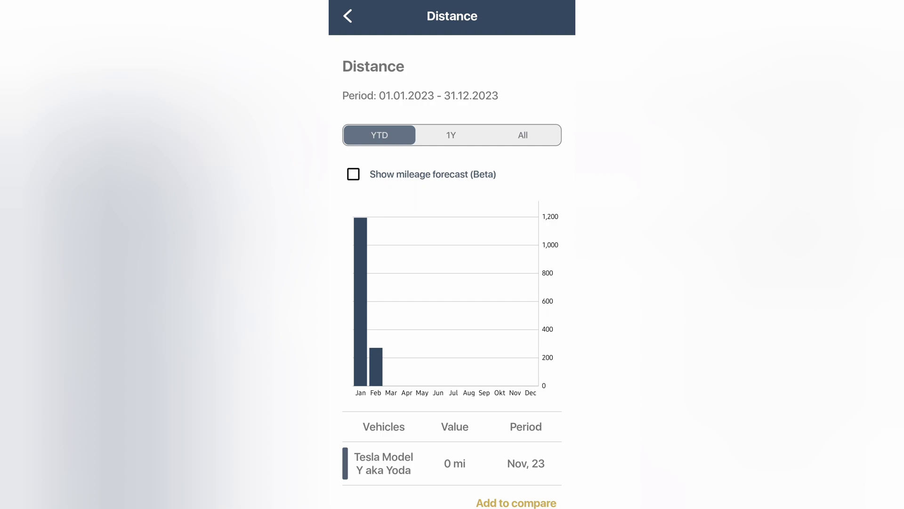
left_click(353, 173)
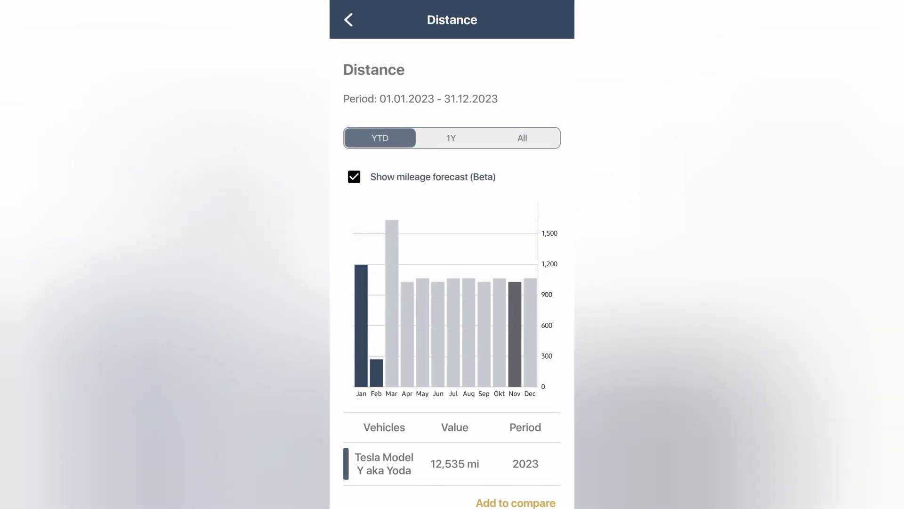
left_click(451, 137)
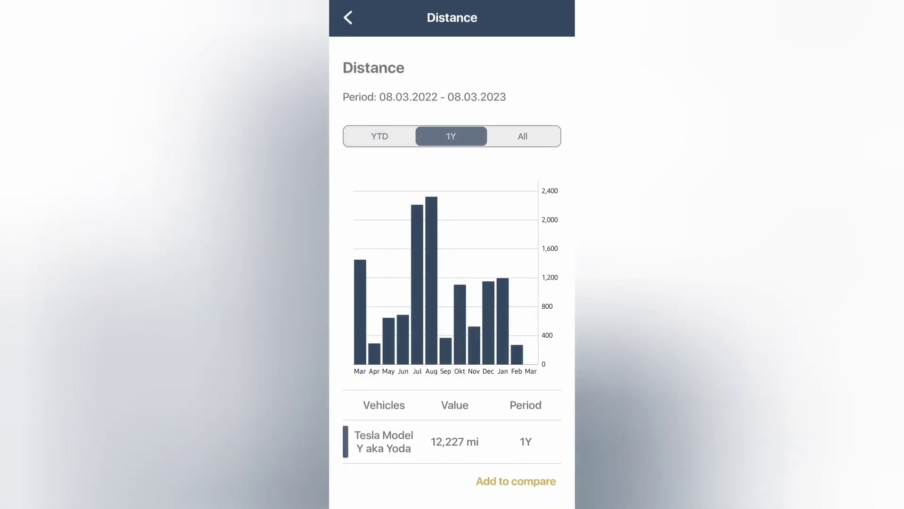
left_click(349, 17)
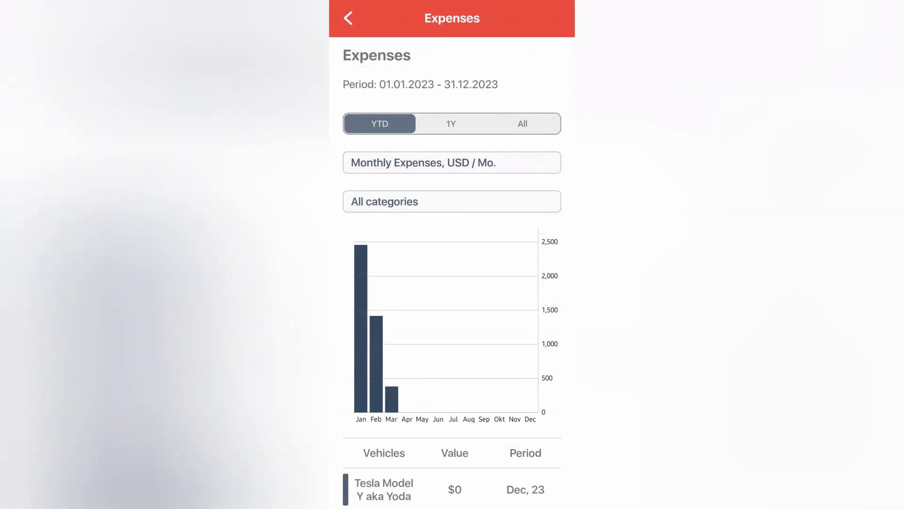
View the Model Y Charge Stats over 1Y and the Total Spent metric list, then cancel.
left_click(450, 122)
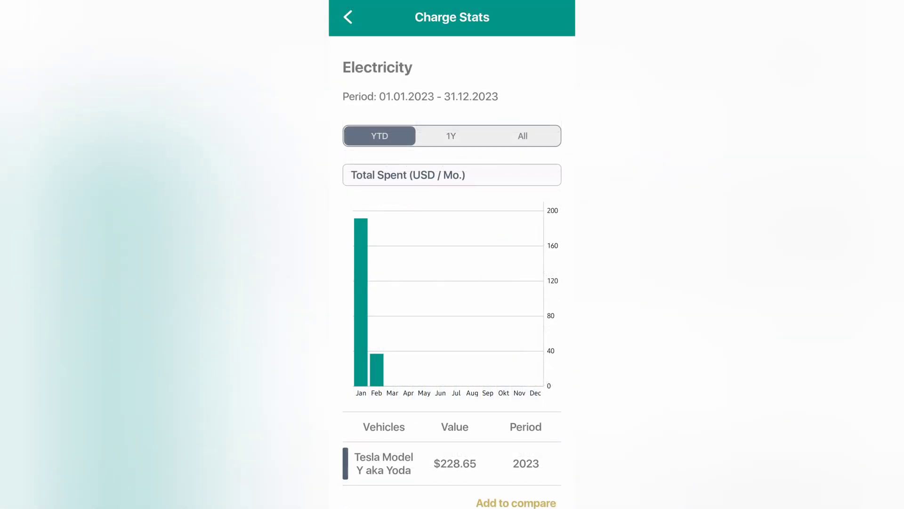
left_click(451, 136)
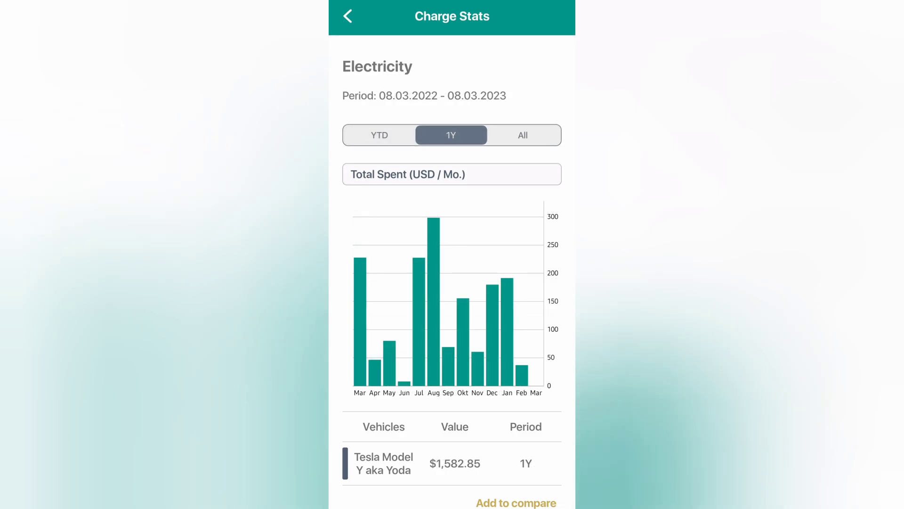
left_click(452, 175)
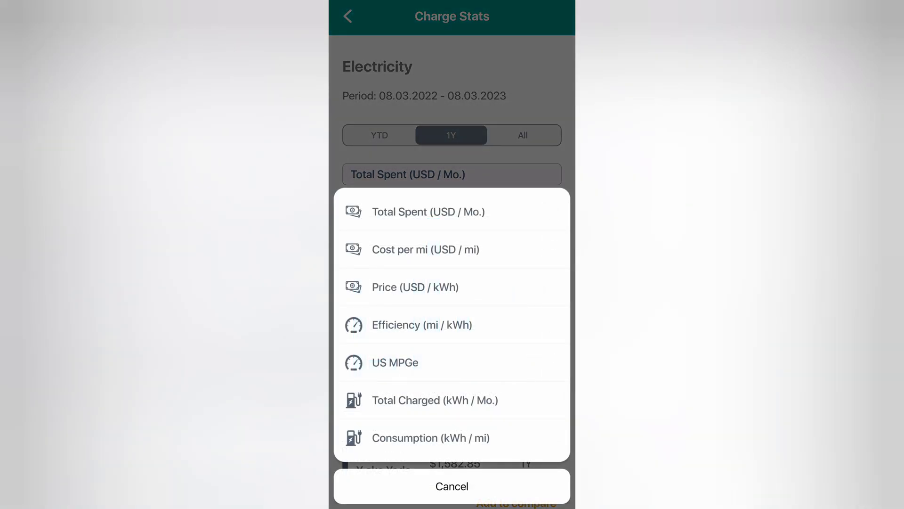
left_click(422, 324)
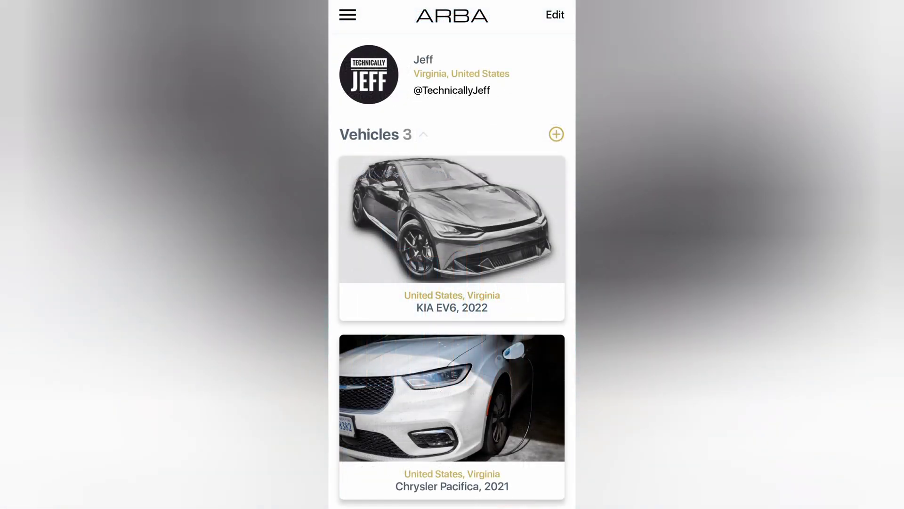
Reach the ARBA Auto website's User Guide page listing help topics by category.
left_click(451, 407)
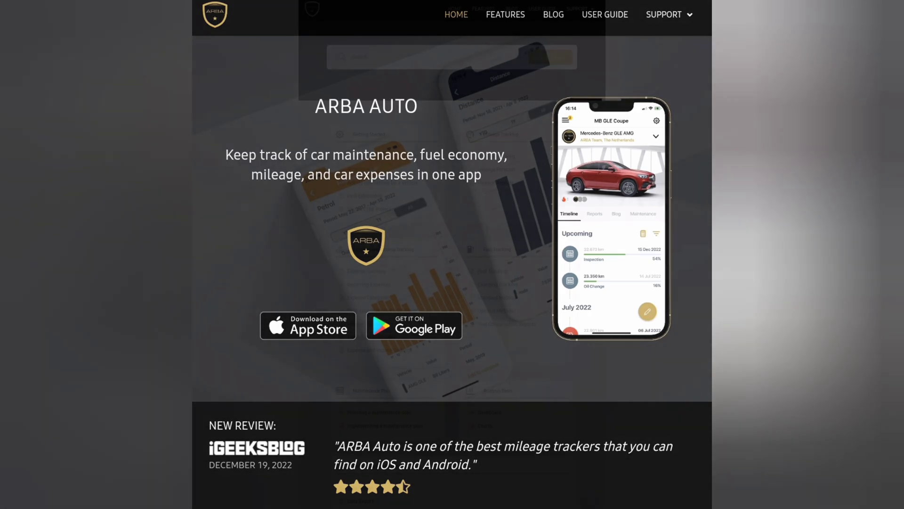
left_click(605, 14)
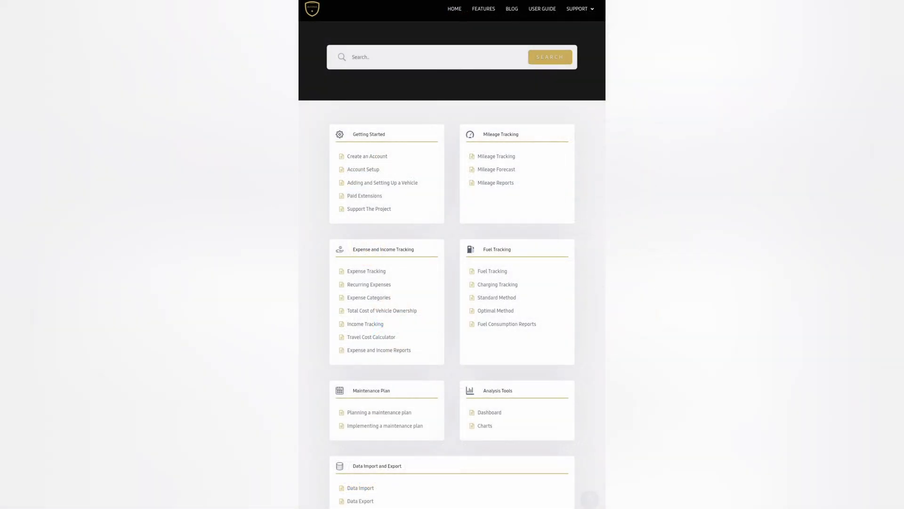